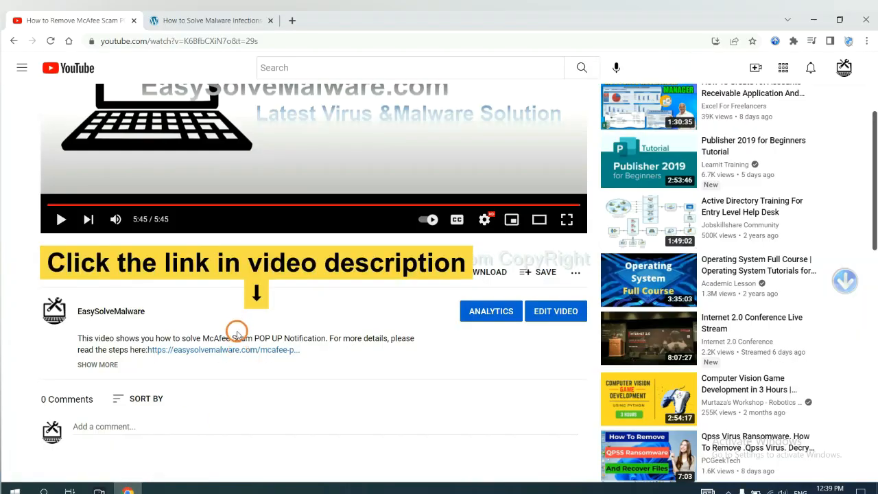
mouse_move(244, 350)
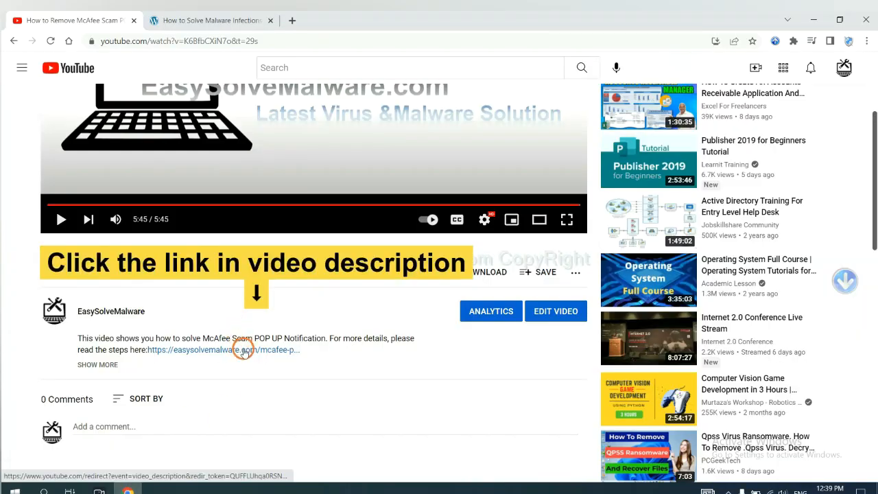
Step: Open the easysolvemalware.com guide from the video description and download SpyHunter for Windows
left_click(244, 350)
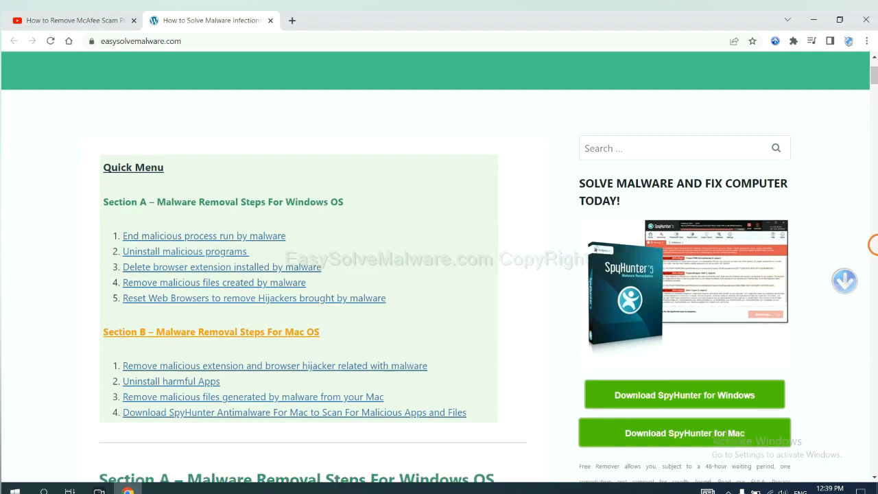
scroll("down", 3)
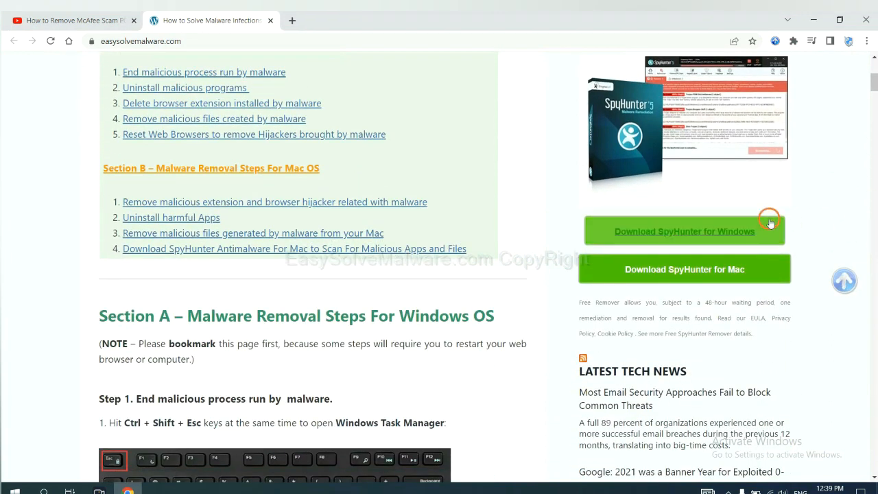
left_click(683, 230)
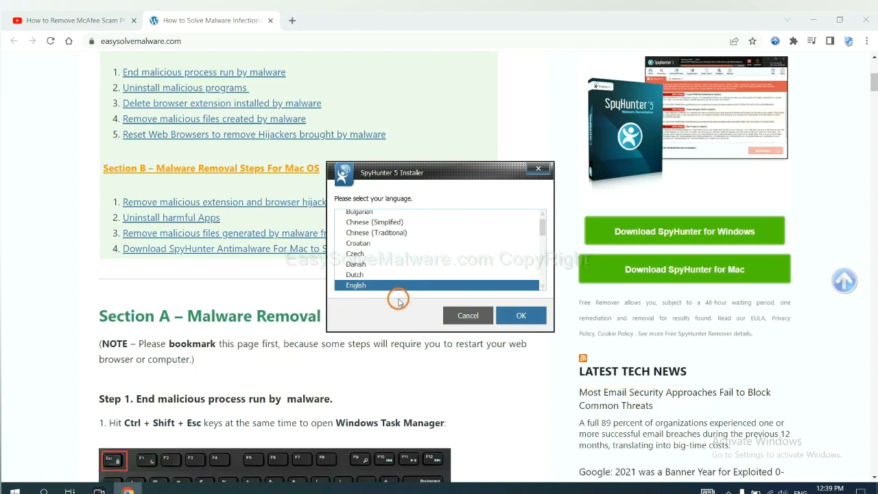
Step: Install SpyHunter in English, accepting the EULA and Privacy Policy
left_click(521, 314)
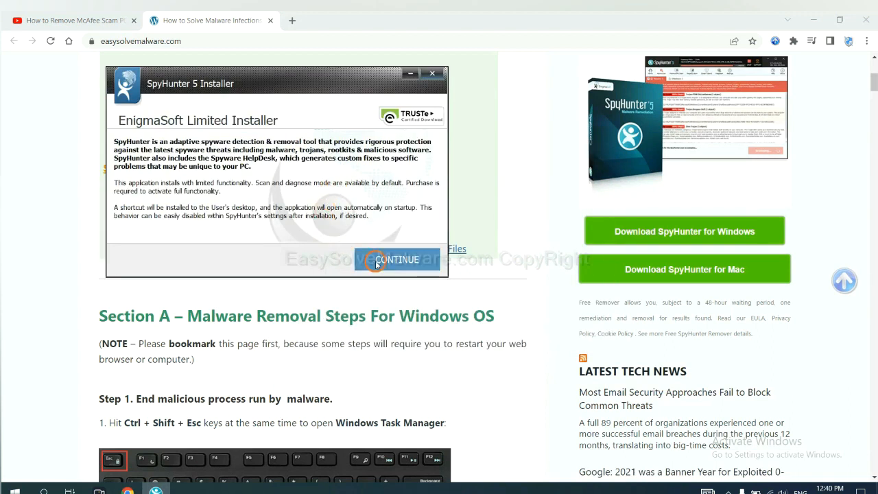
left_click(398, 259)
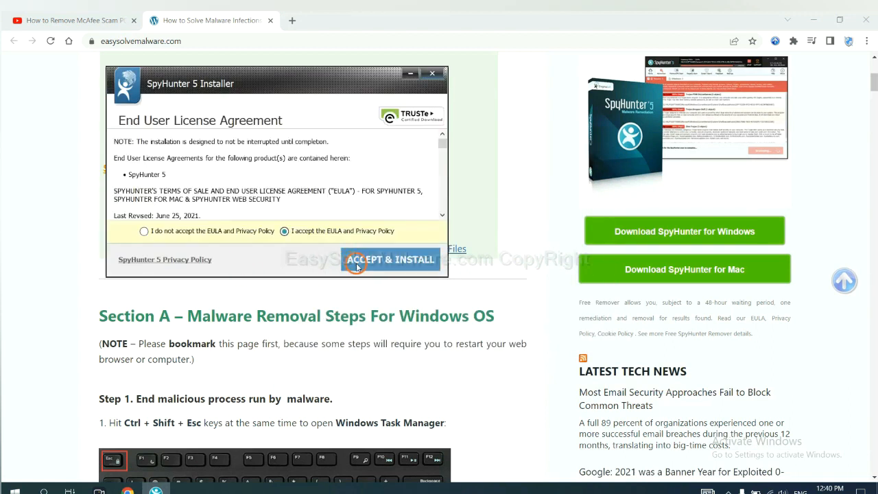
left_click(391, 259)
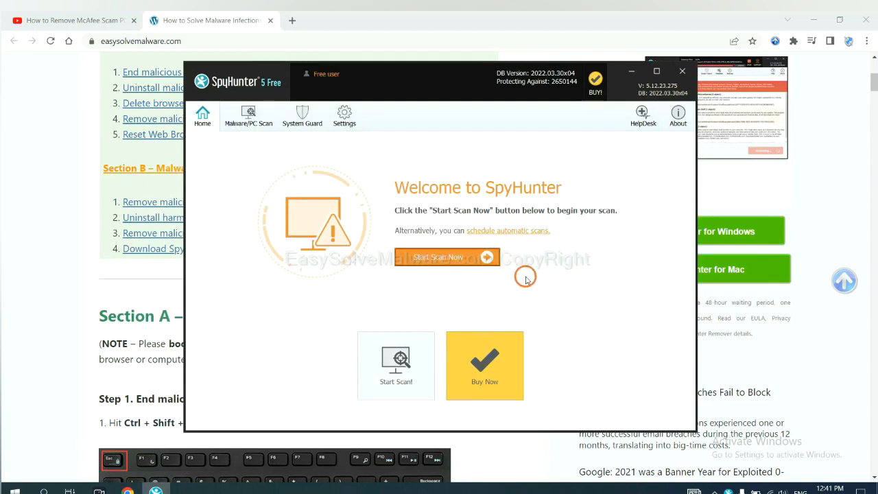
Step: Run a SpyHunter scan that flags remove360.bat under Unknown Objects and continue past the list
left_click(446, 256)
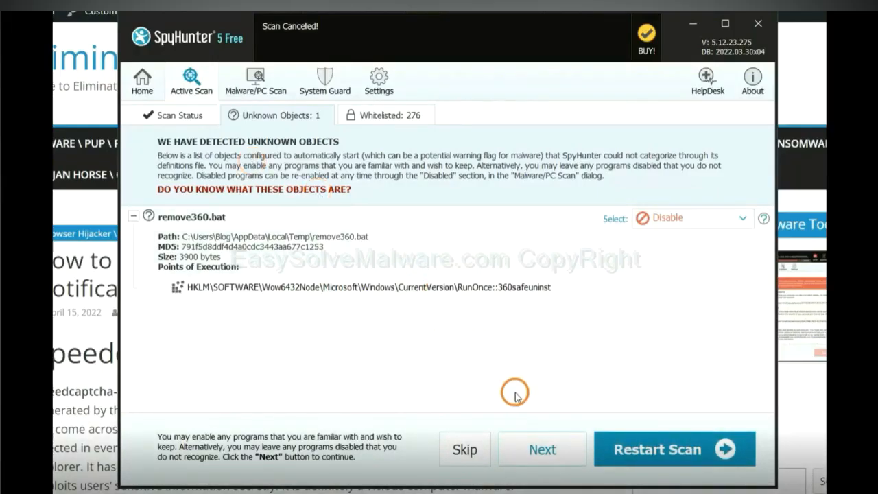
left_click(542, 448)
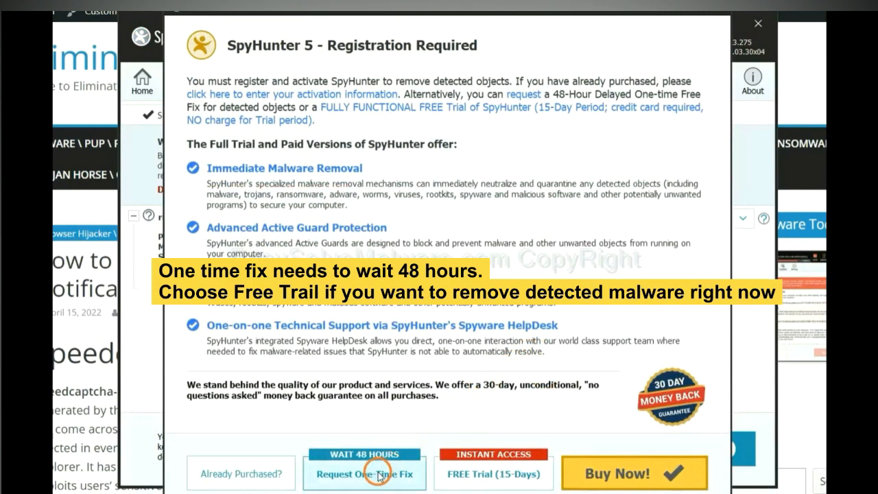
mouse_move(492, 473)
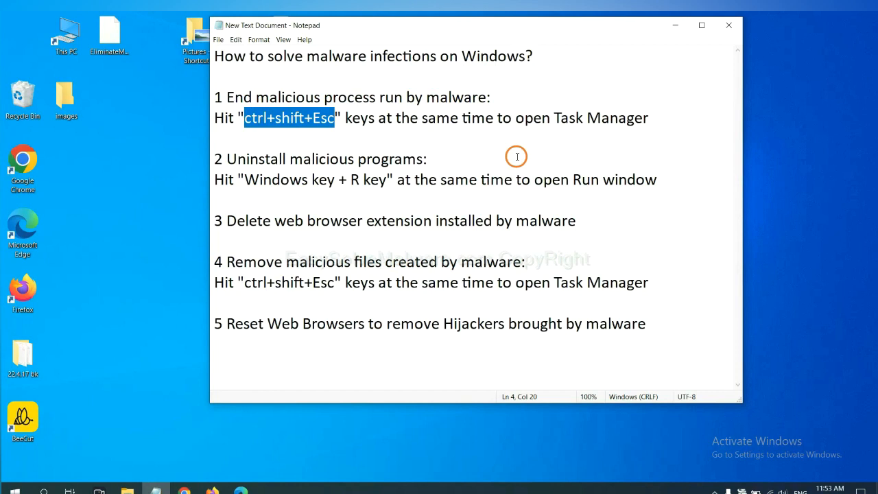
Step: End the Usermode Font Driver Host process from Task Manager's Processes list
left_click(327, 118)
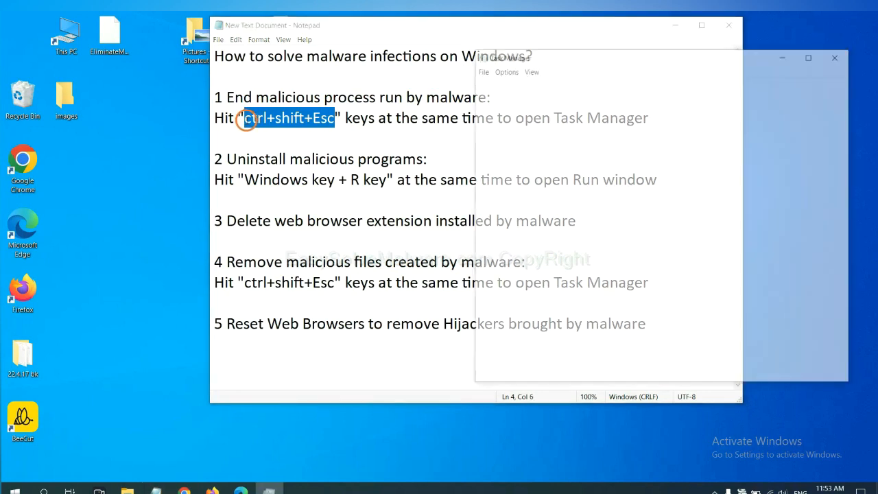
key("ctrl+shift+esc")
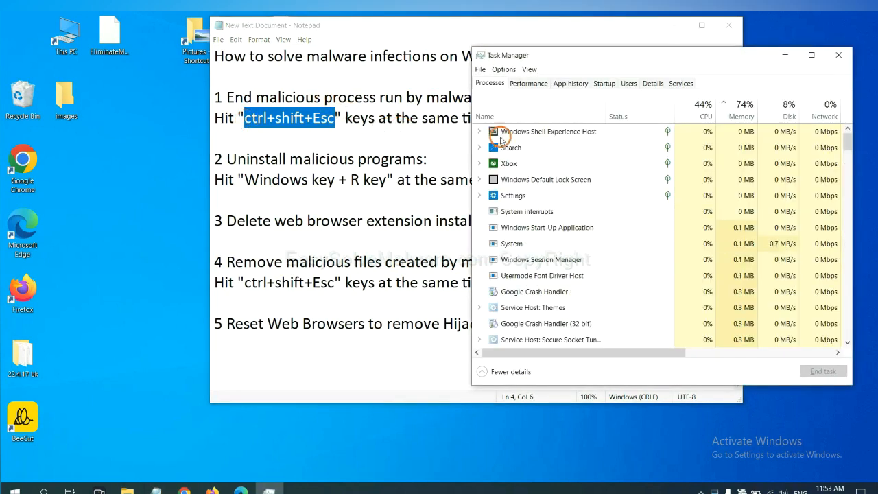
mouse_move(552, 244)
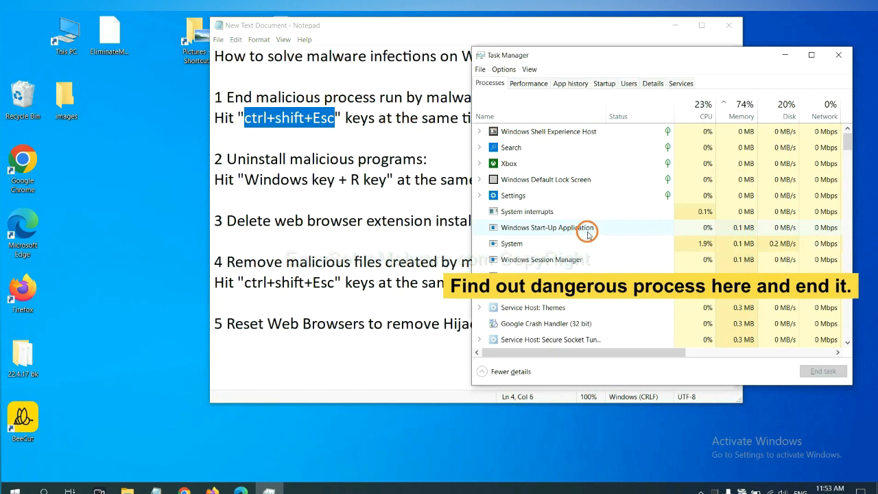
mouse_move(587, 243)
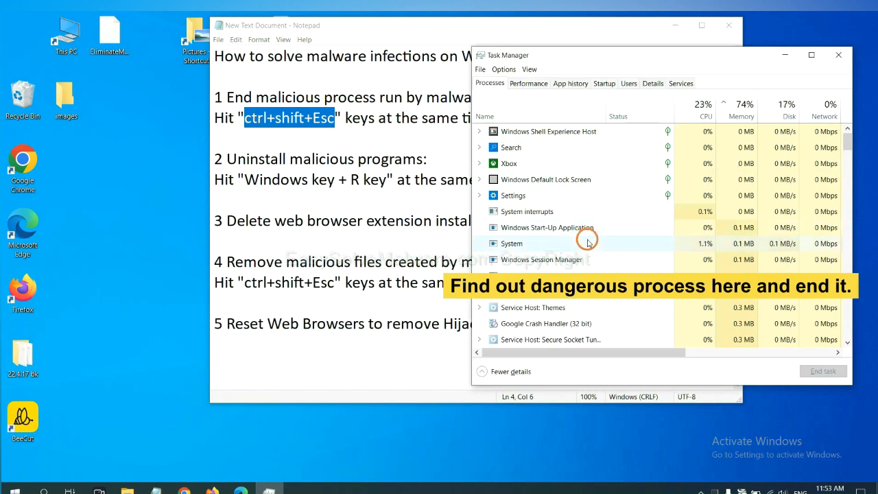
left_click(512, 242)
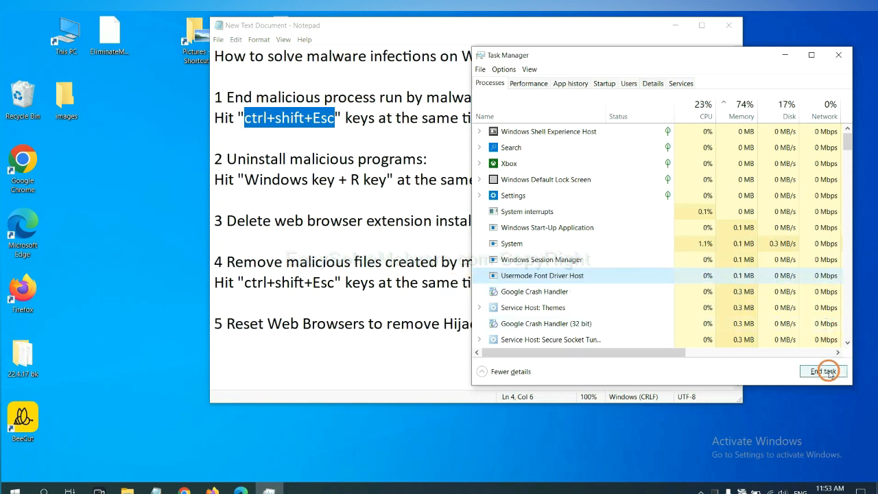
left_click(823, 370)
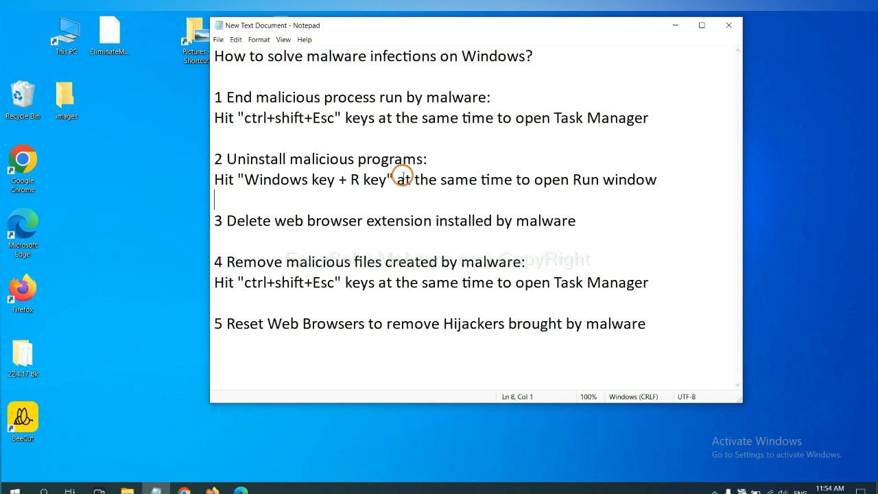
Step: Highlight the 'Windows key + R key' phrase in the notes and bring up the Run window
double_click(275, 178)
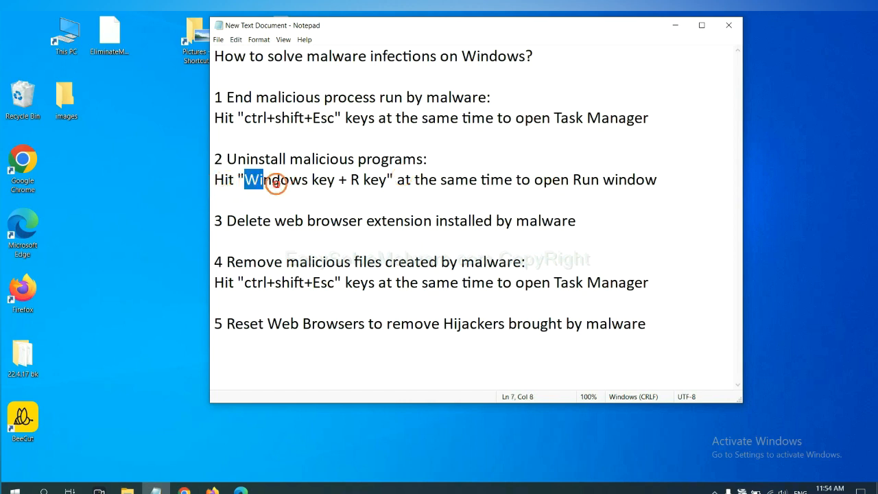
left_click_drag(252, 178, 381, 178)
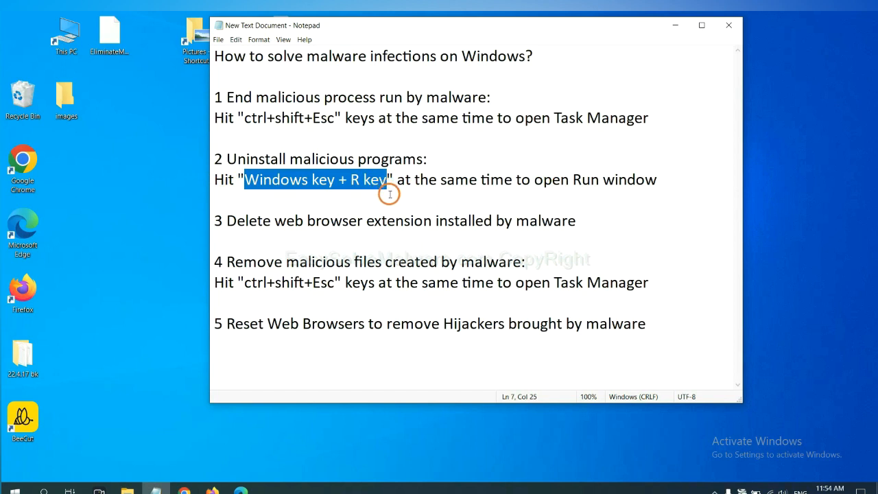
key("win+r")
type("control panel")
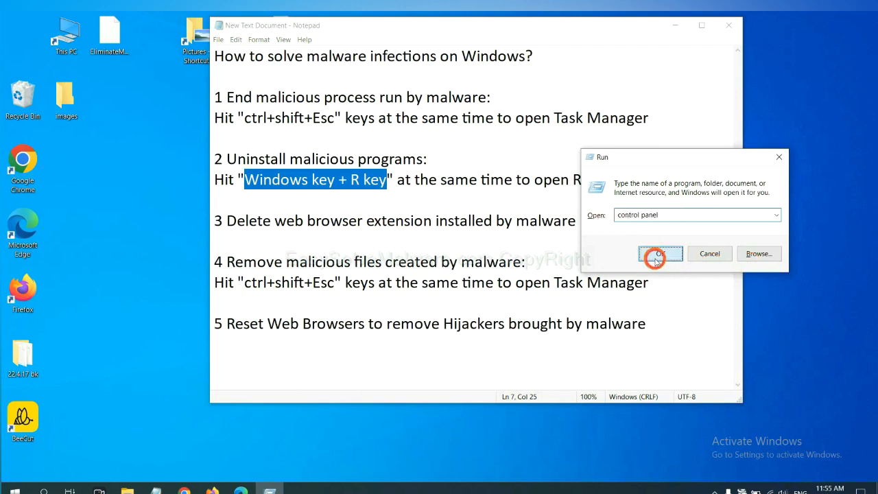
Step: Launch Control Panel, show Programs and Features and select the suspicious installed program
left_click(660, 252)
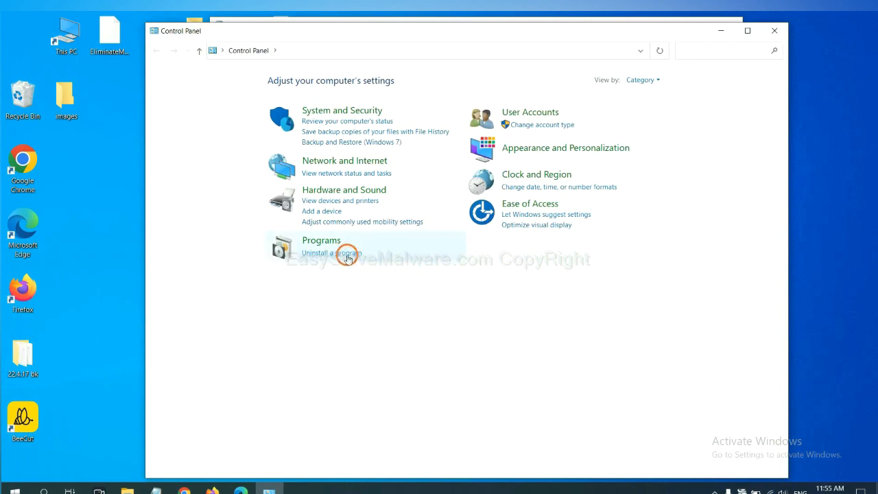
left_click(332, 253)
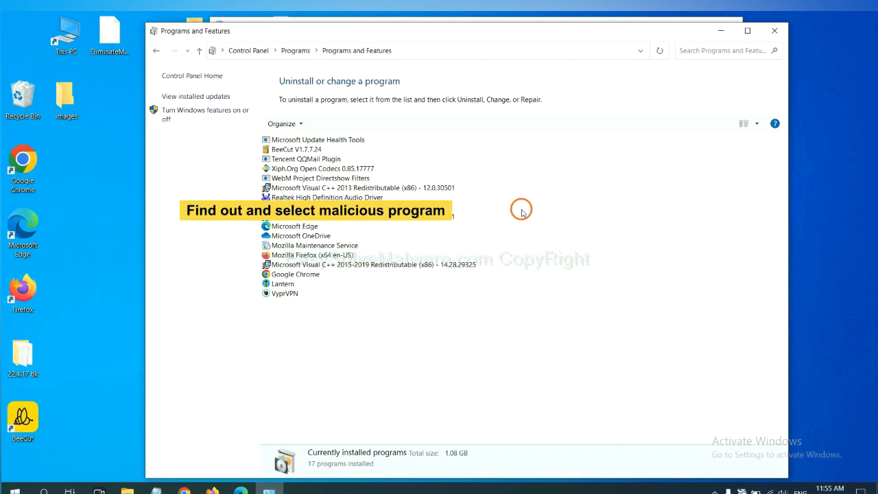
mouse_move(528, 200)
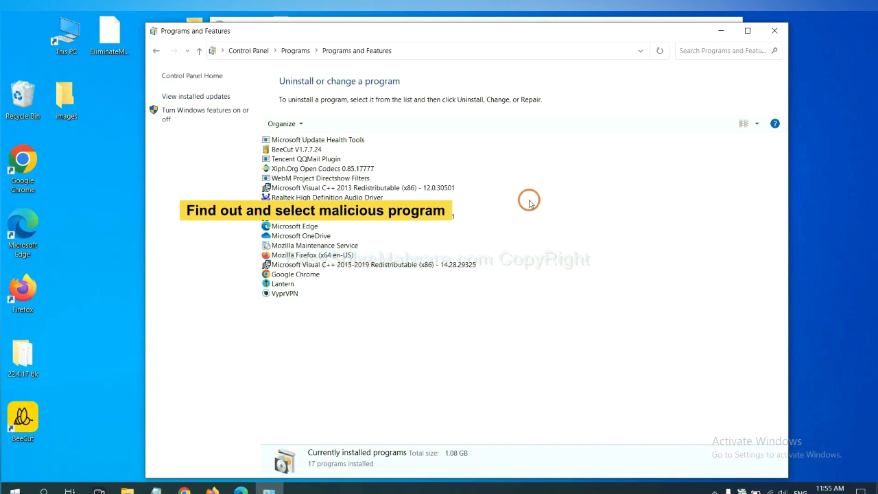
mouse_move(532, 198)
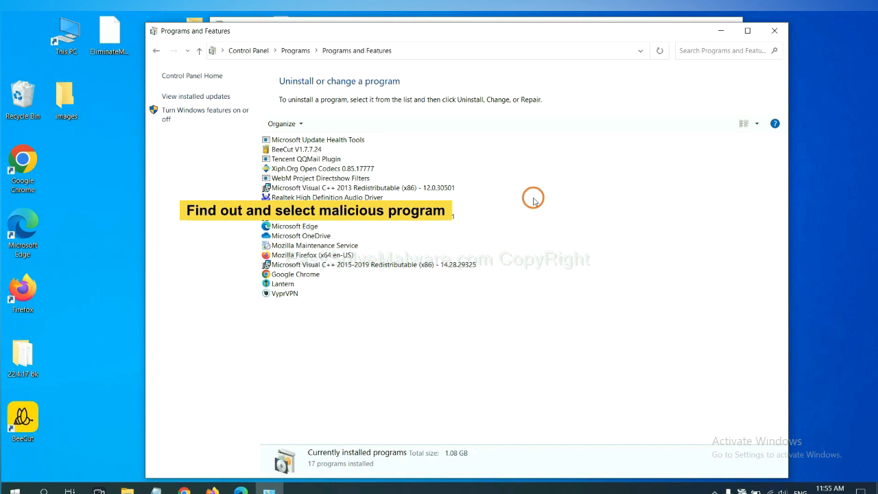
left_click(322, 167)
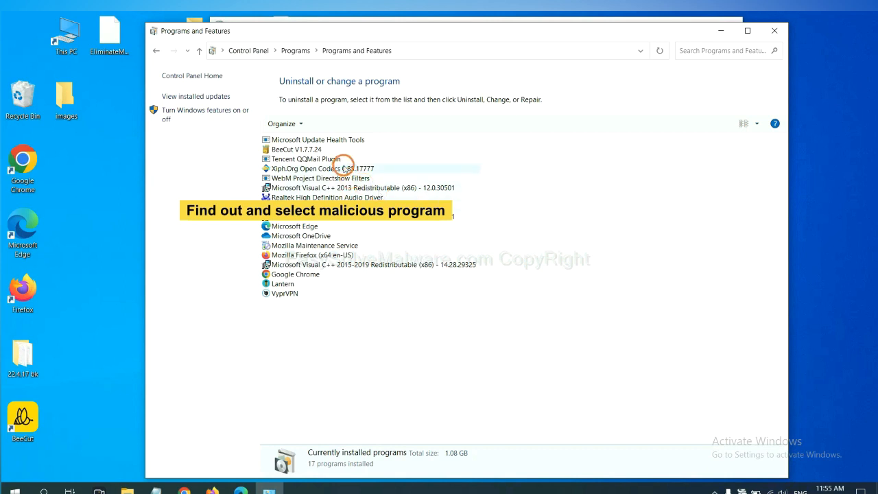
left_click(322, 168)
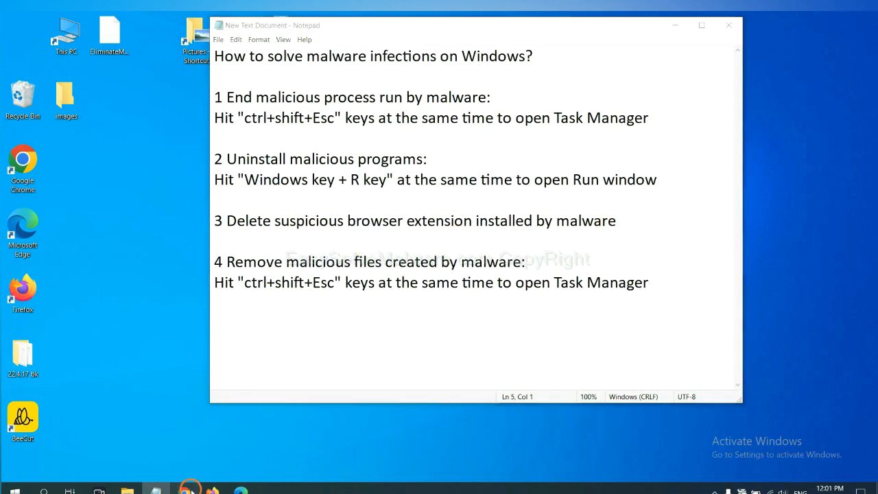
Step: Show Chrome's installed extensions page via the menu's More tools entry
left_click(185, 490)
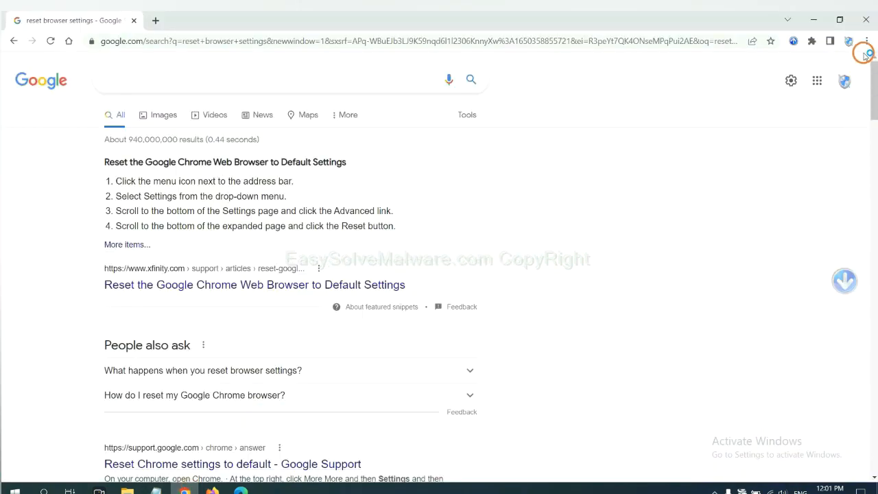
left_click(864, 41)
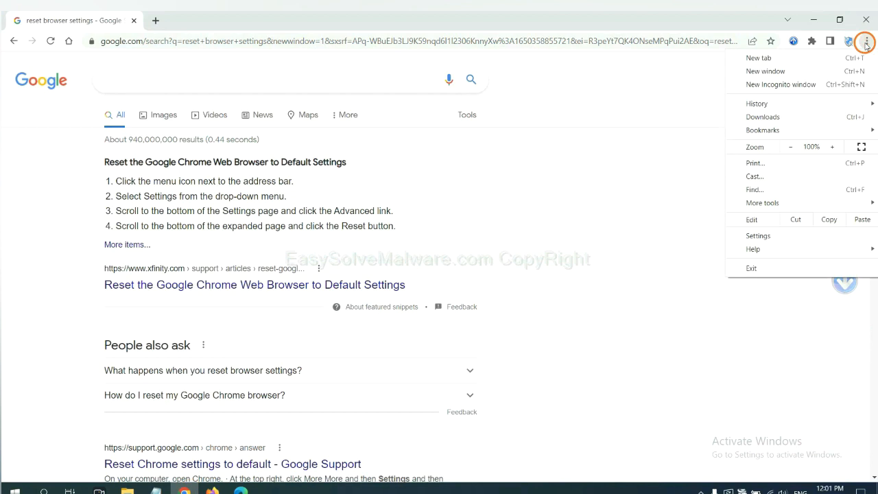
left_click(763, 203)
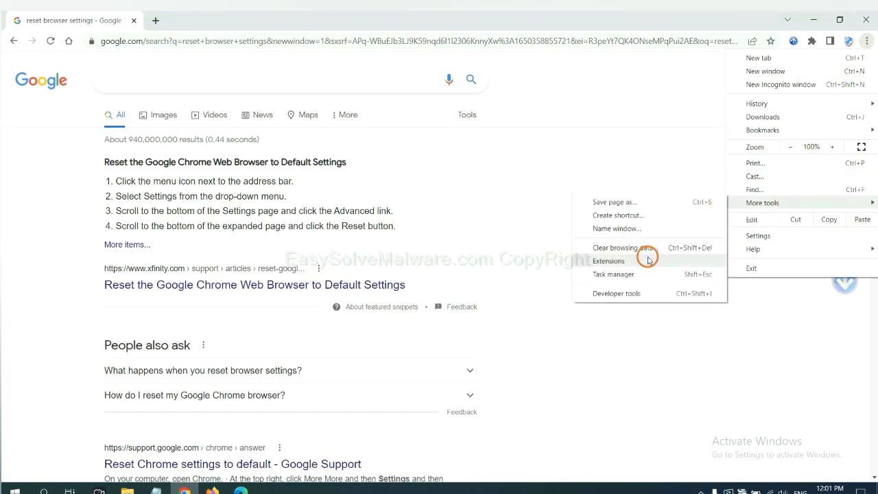
left_click(609, 261)
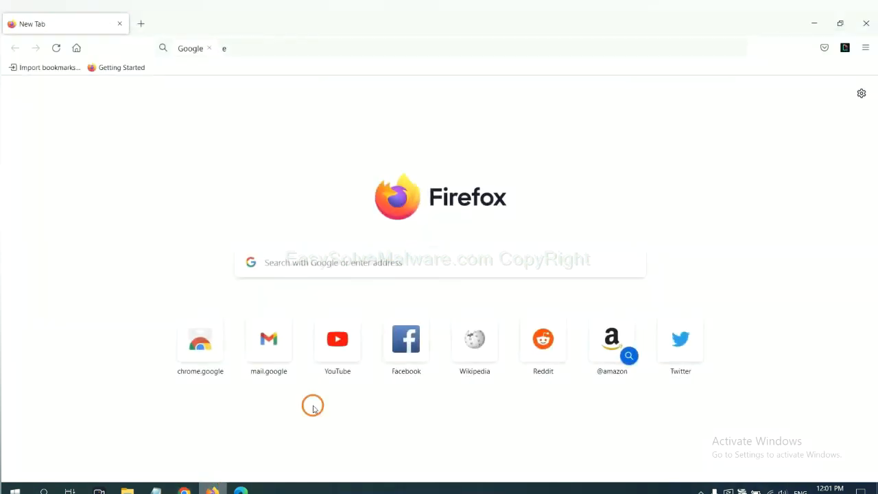
Step: Show Firefox's Add-ons Manager with the installed extensions list
left_click(865, 47)
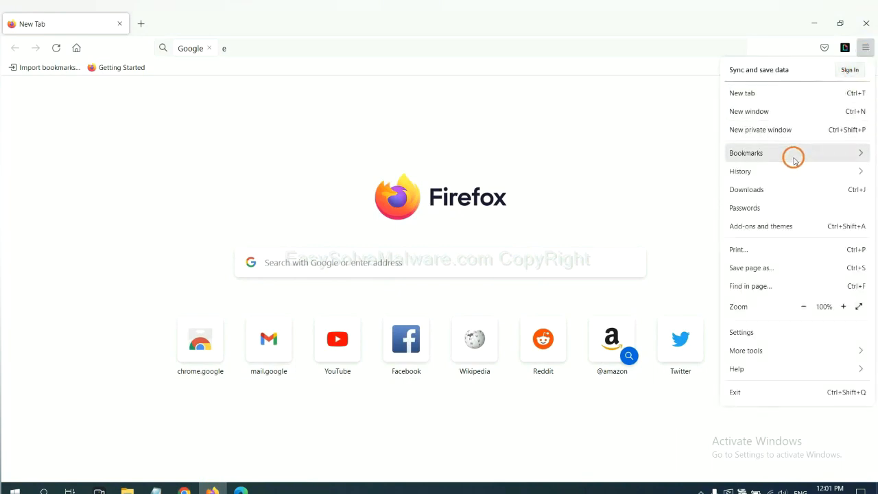
mouse_move(768, 225)
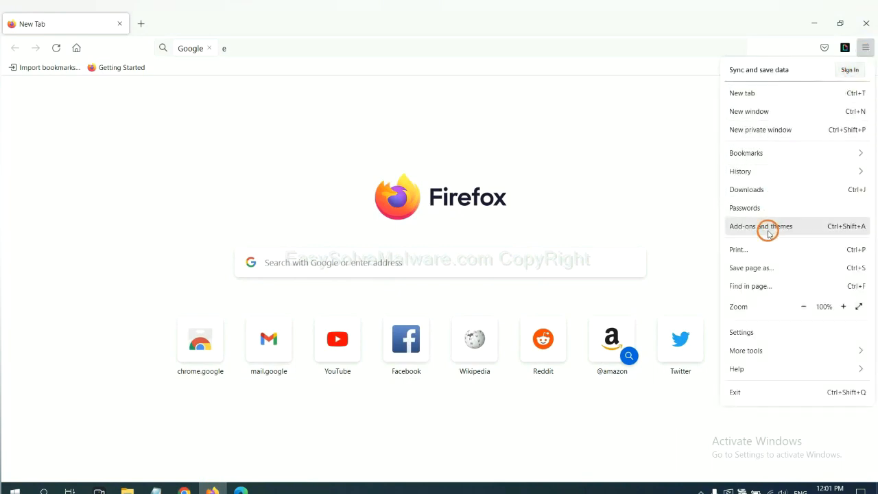
left_click(760, 225)
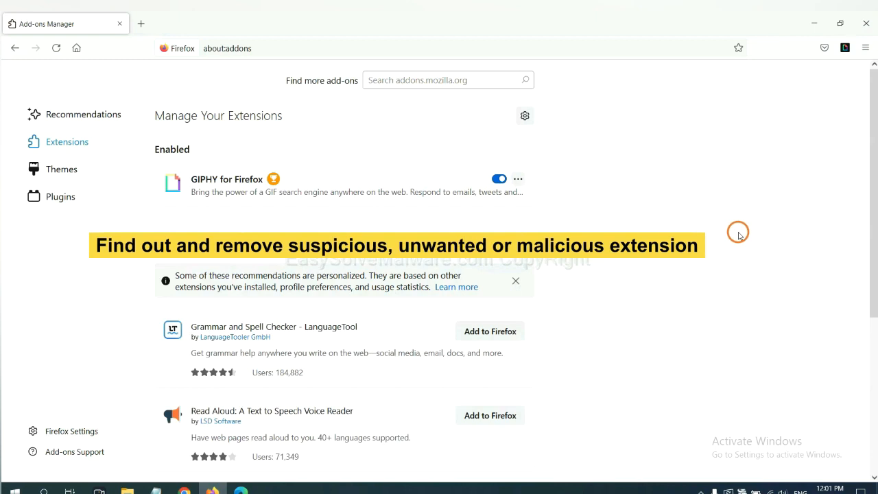
left_click(518, 178)
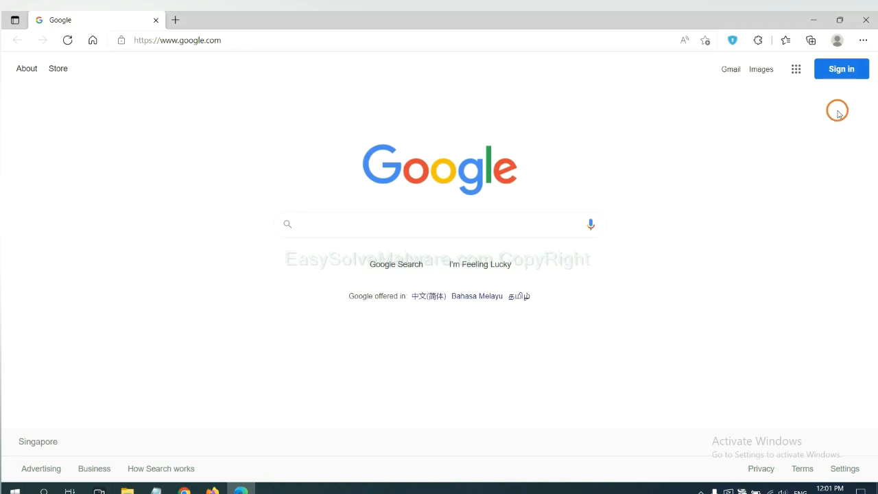
Step: Remove the AnVpn Free Fast VPN Proxy extension from Edge's Manage extensions page
left_click(863, 41)
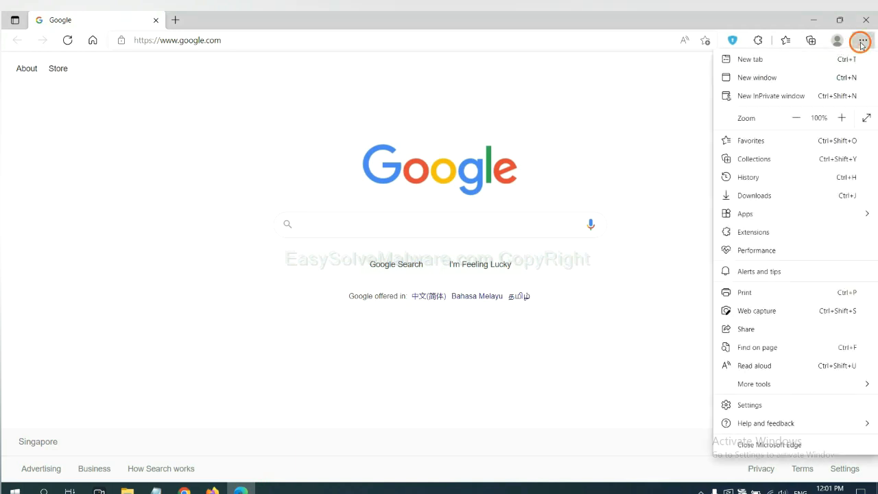
mouse_move(751, 231)
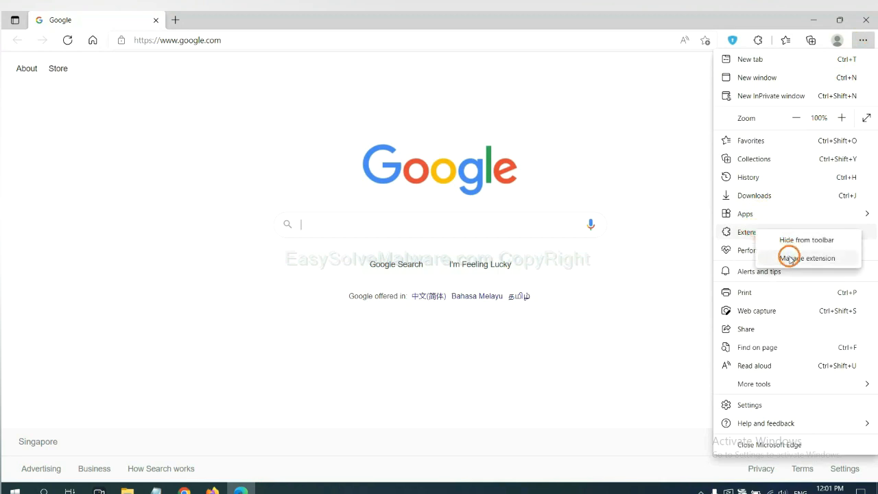
left_click(806, 258)
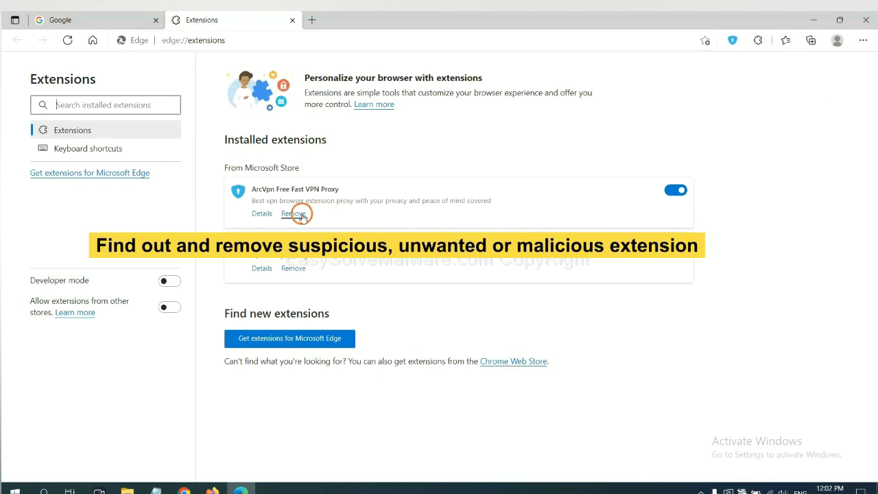
left_click(293, 214)
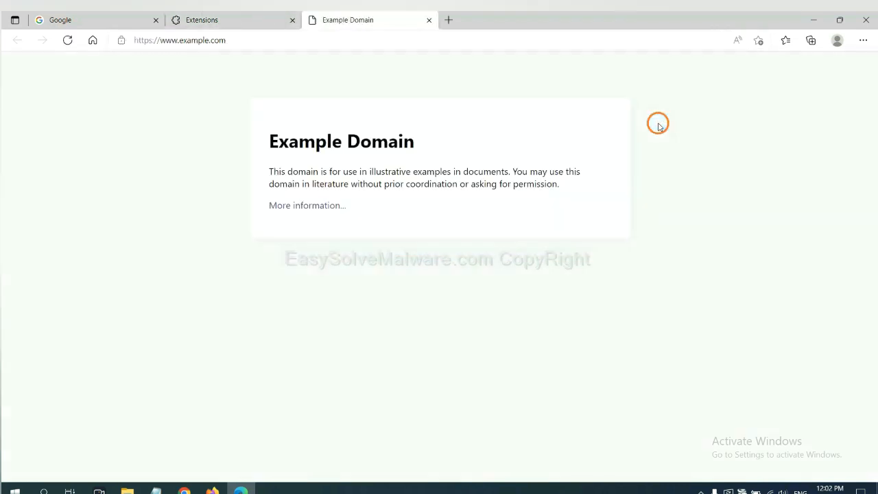
mouse_move(767, 350)
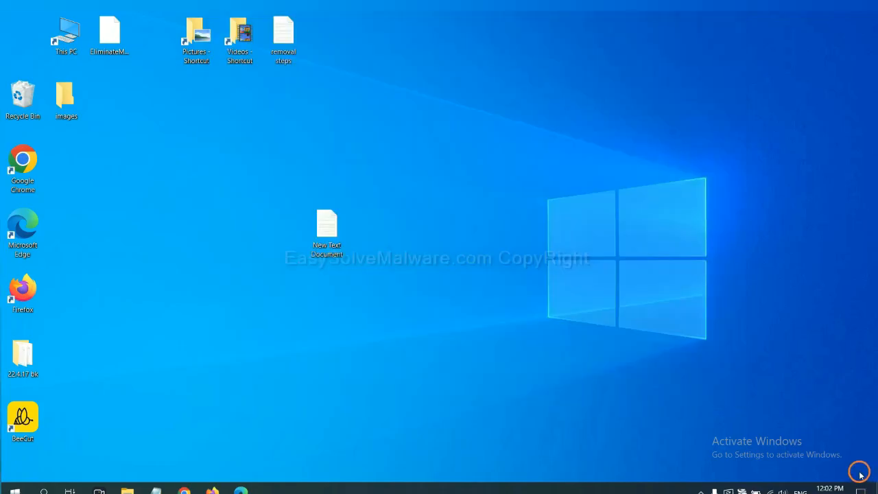
Step: Reopen the removal notes and highlight the Windows key + R instruction for the registry step
double_click(327, 226)
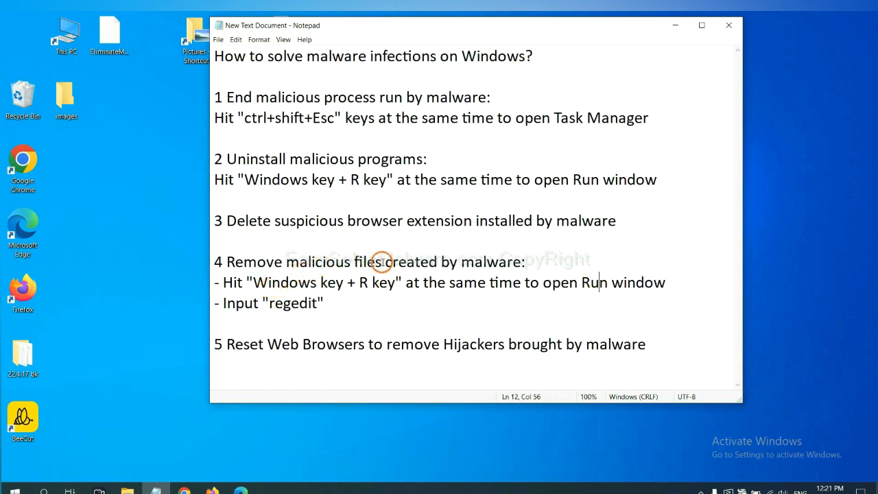
mouse_move(227, 281)
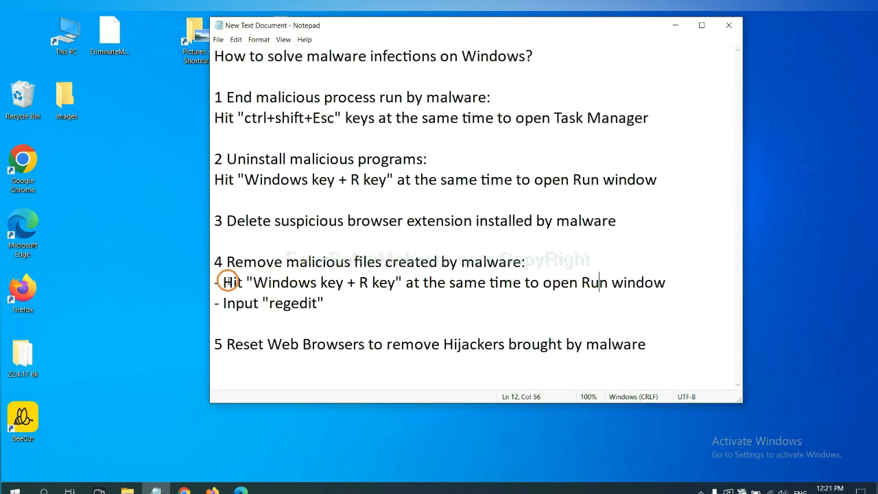
left_click_drag(223, 283, 396, 283)
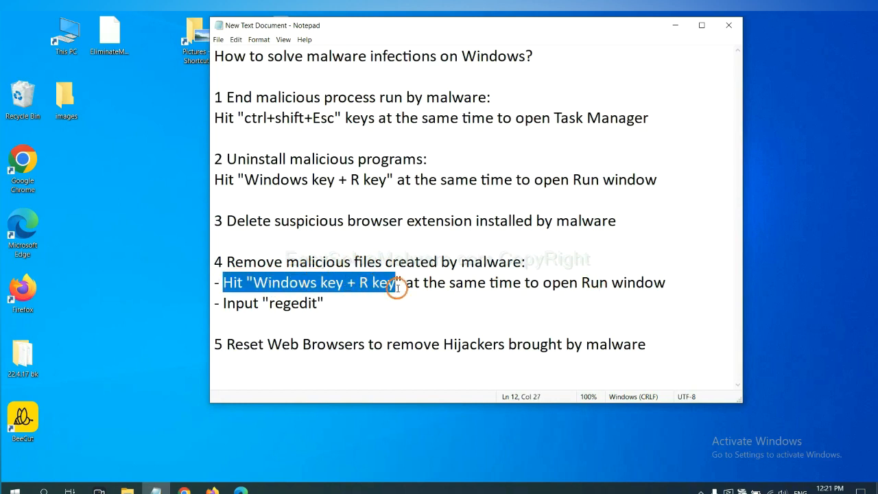
left_click(510, 282)
type("regedit")
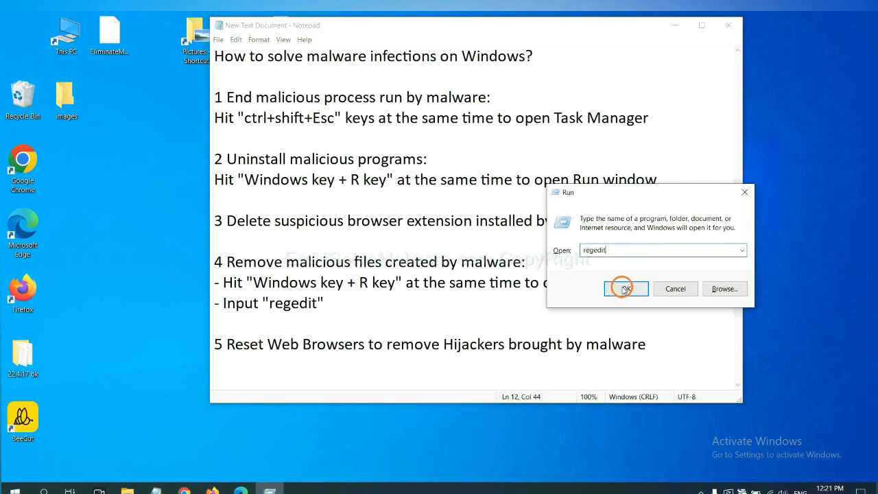
Step: Run a registry Find for the malware's name, landing on the FEATURE_BROWSER_EMULATION key
left_click(625, 288)
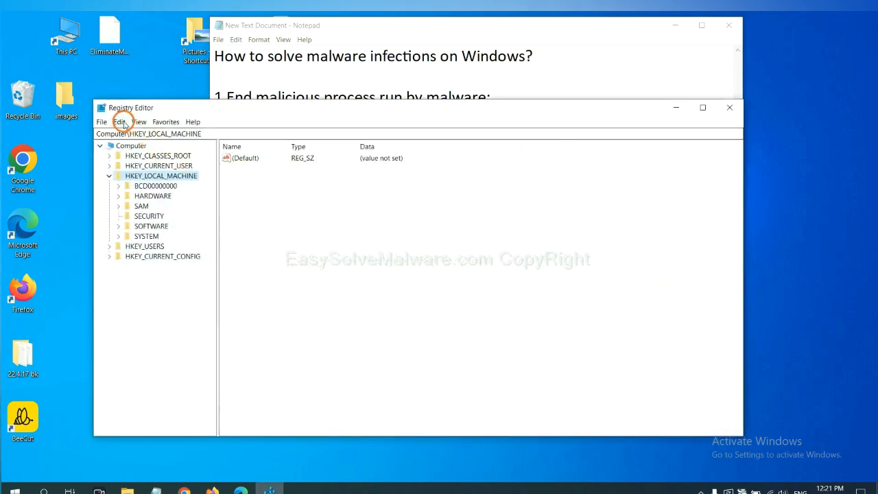
left_click(119, 120)
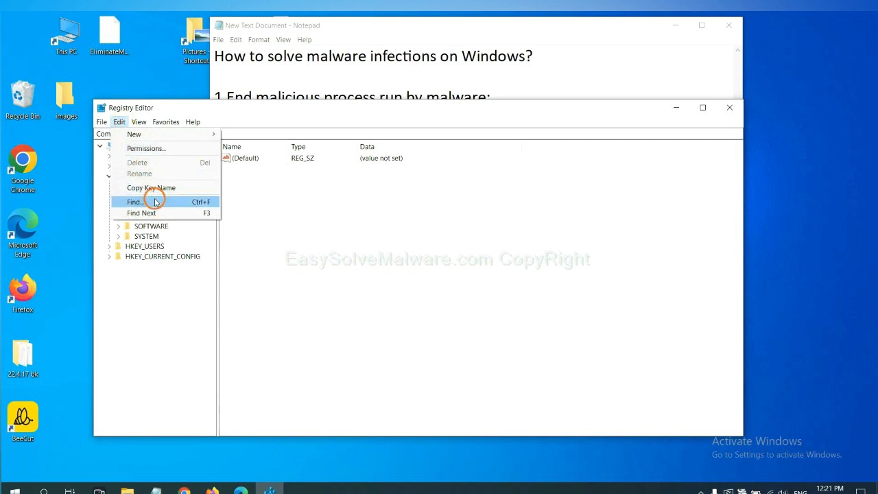
left_click(134, 200)
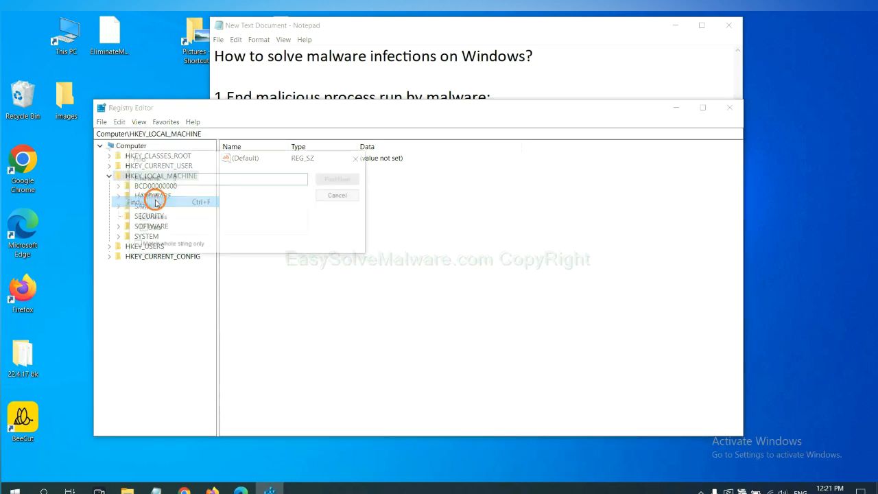
left_click(135, 202)
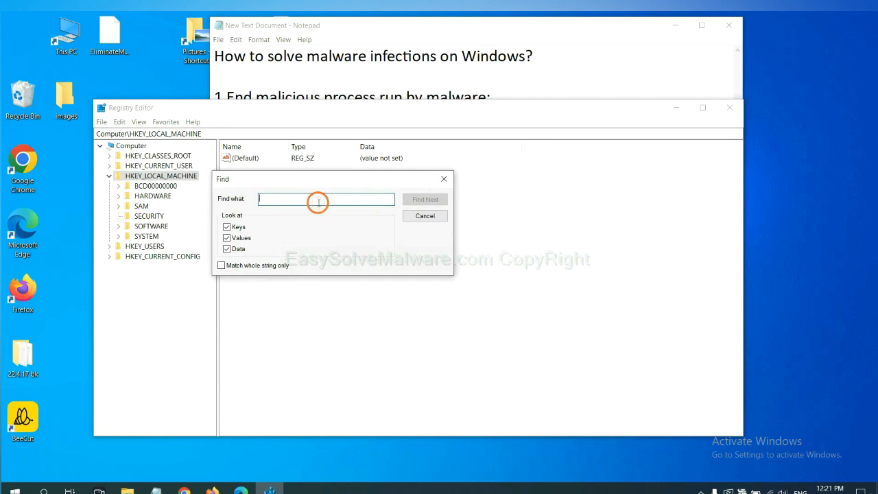
type("Input the name of malware")
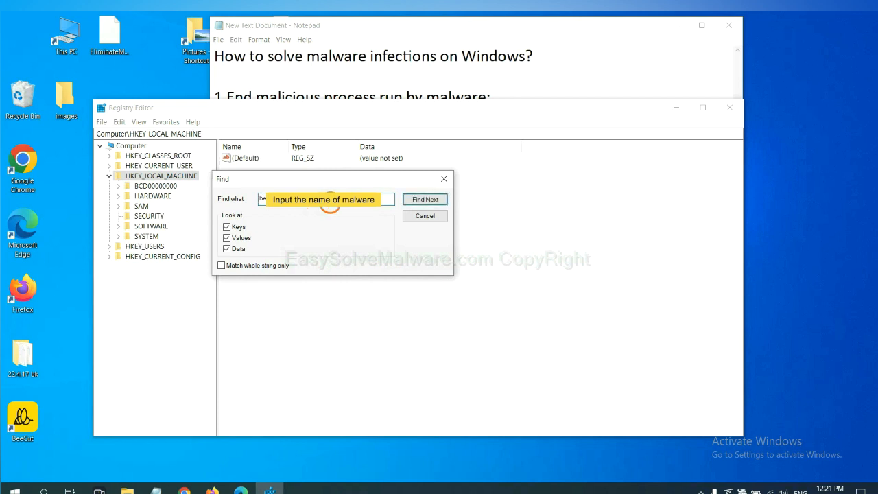
left_click(425, 199)
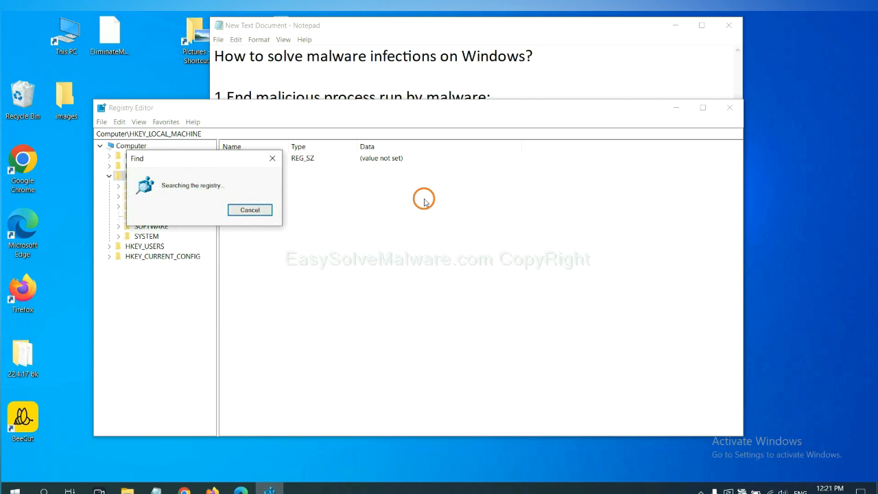
mouse_move(214, 148)
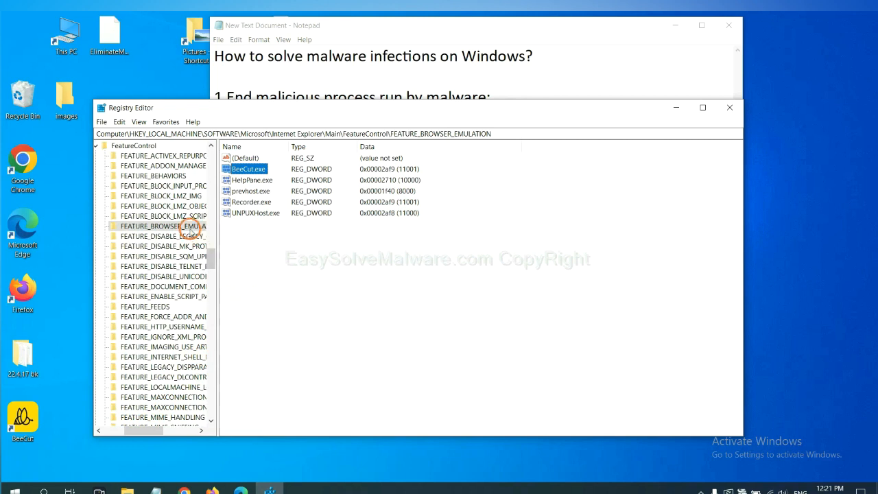
right_click(163, 227)
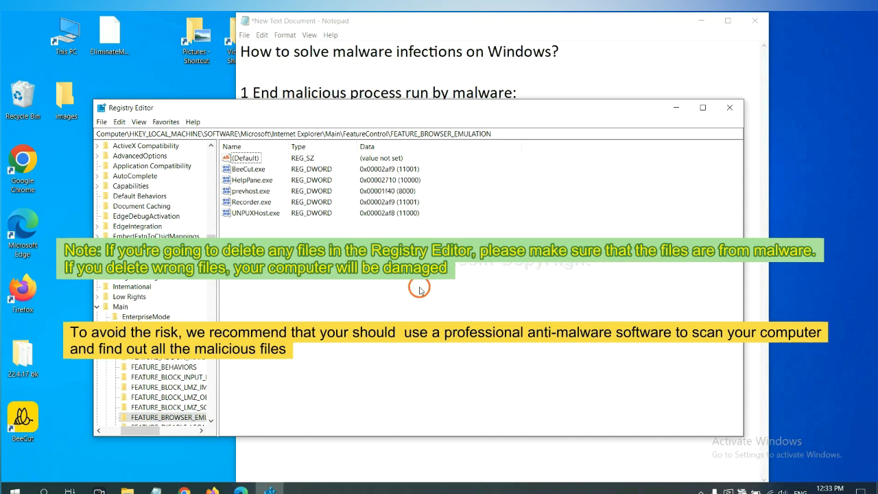
mouse_move(346, 295)
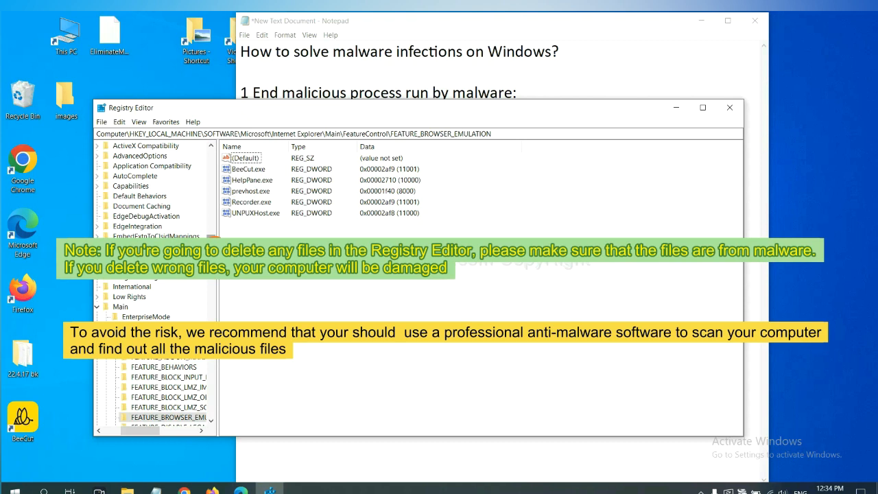
left_click(307, 289)
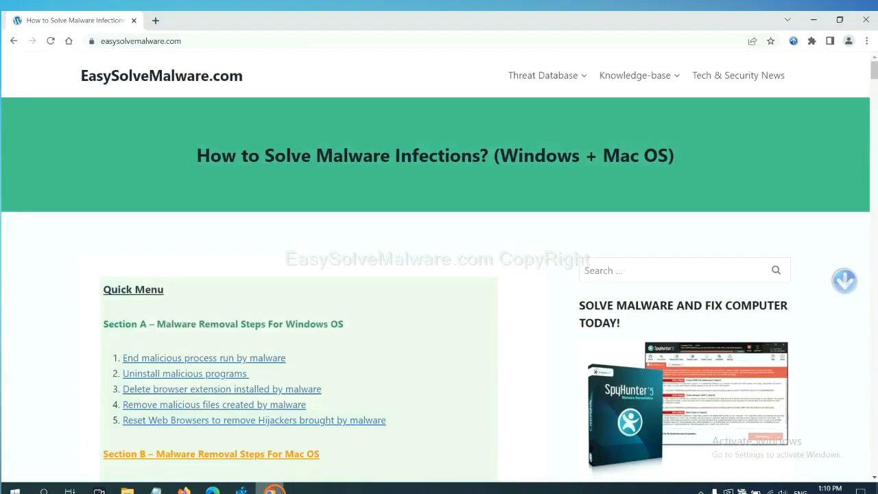
Step: Scroll the How to Solve Malware Infections guide down to its Quick Menu section
scroll("down", 3)
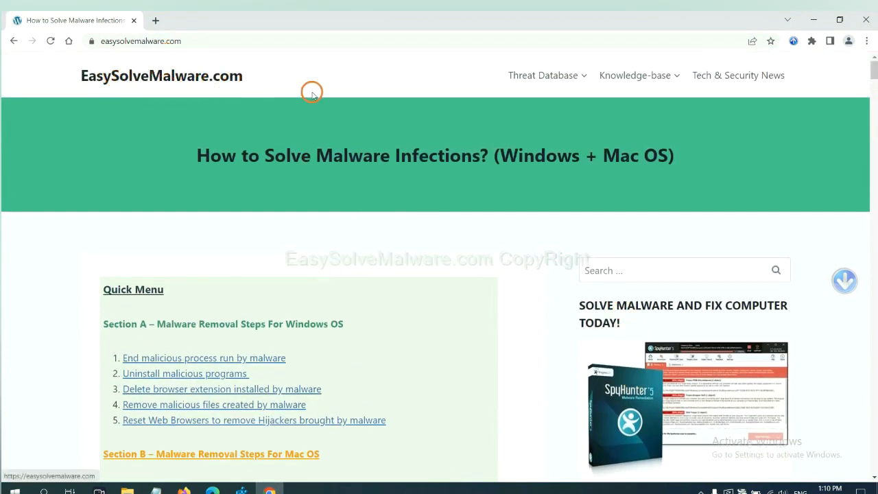
scroll("down", 3)
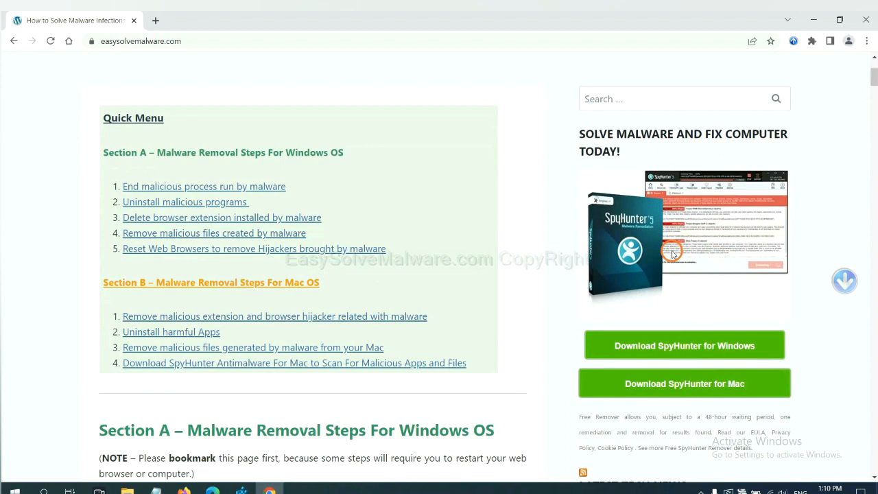
mouse_move(670, 296)
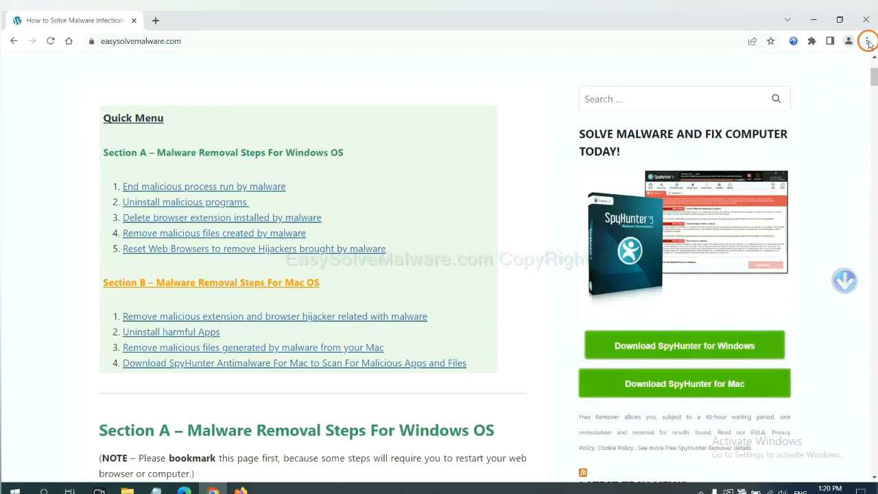
Step: Restore Chrome settings to original defaults via a 'reset' search and confirm the reset
left_click(867, 41)
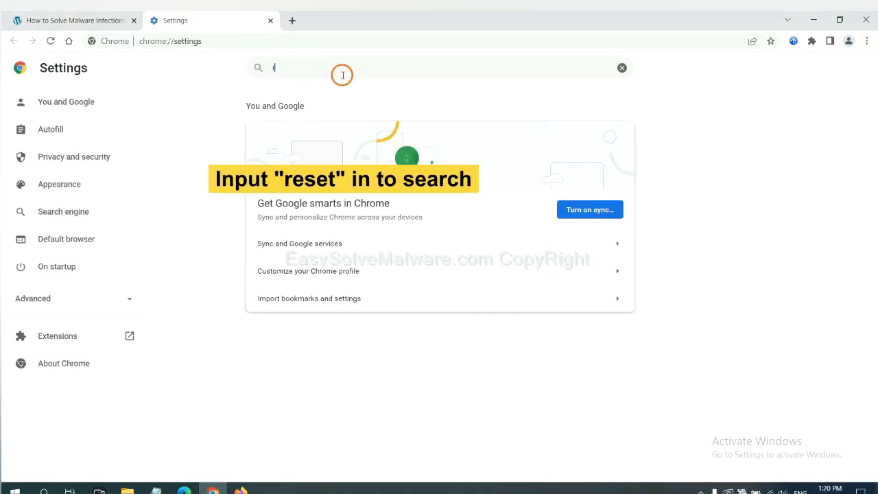
type("reset")
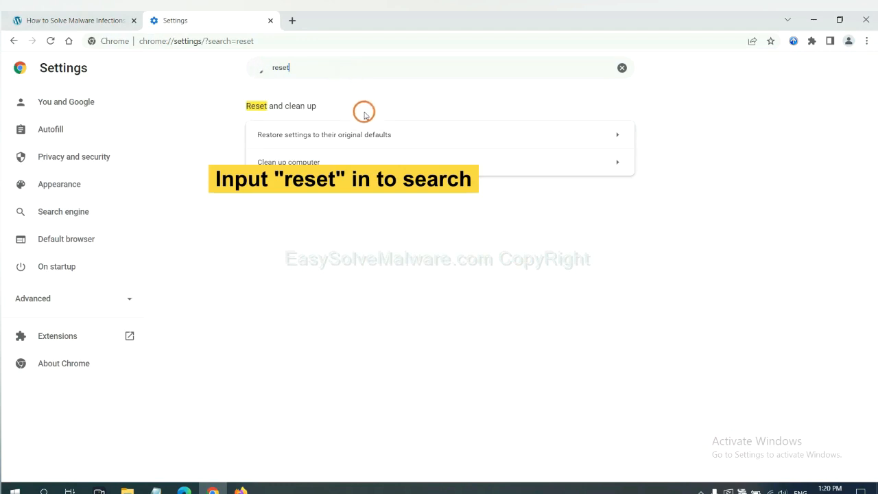
left_click(324, 134)
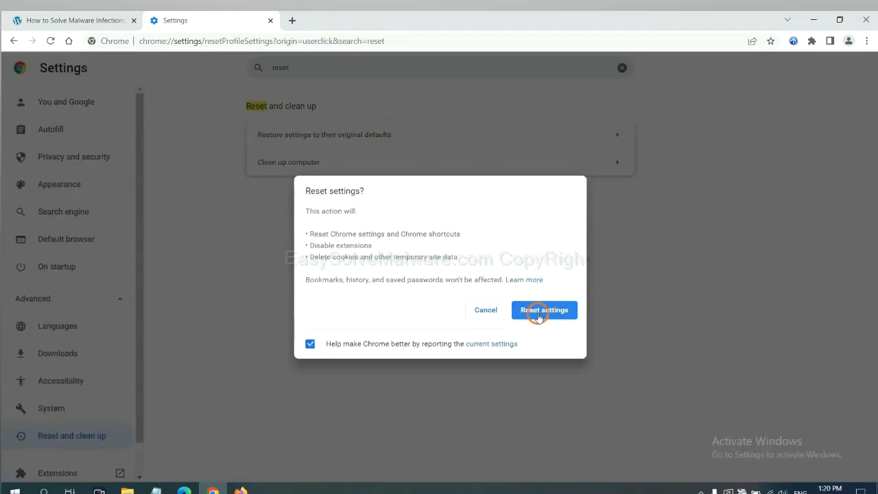
left_click(244, 489)
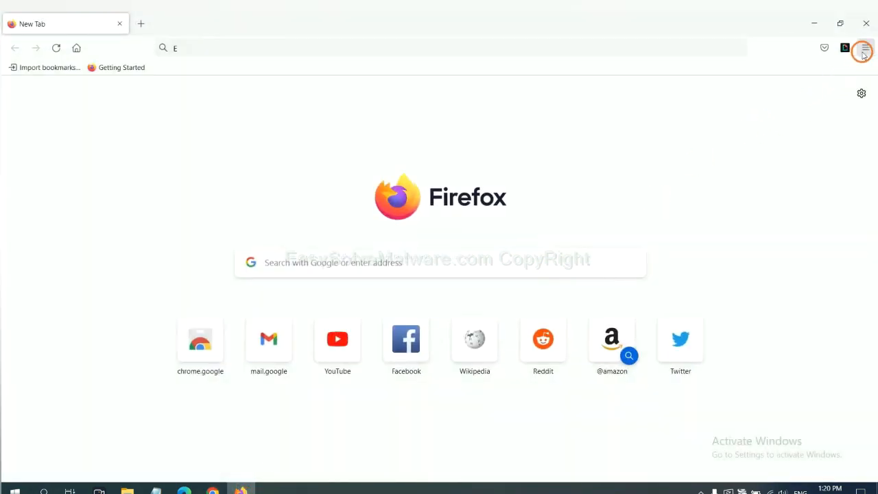
Step: Reach Firefox's Troubleshooting Information via Help and start Refresh Firefox
left_click(864, 46)
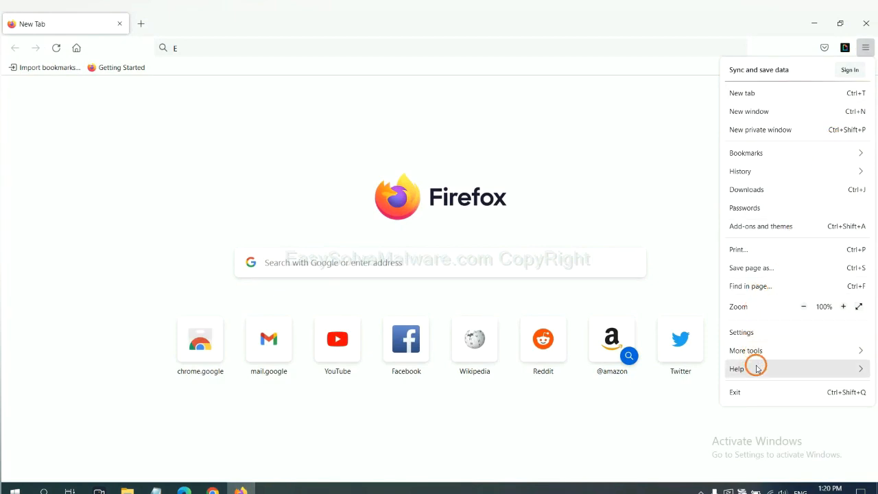
left_click(735, 368)
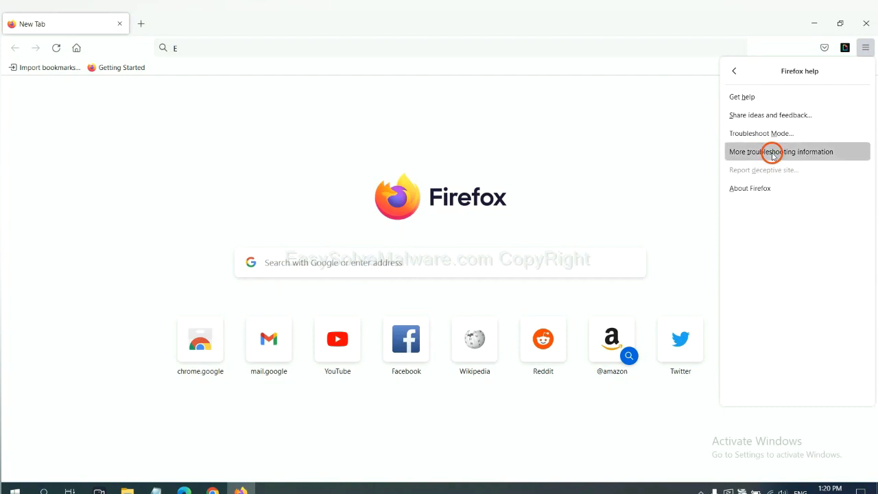
left_click(781, 151)
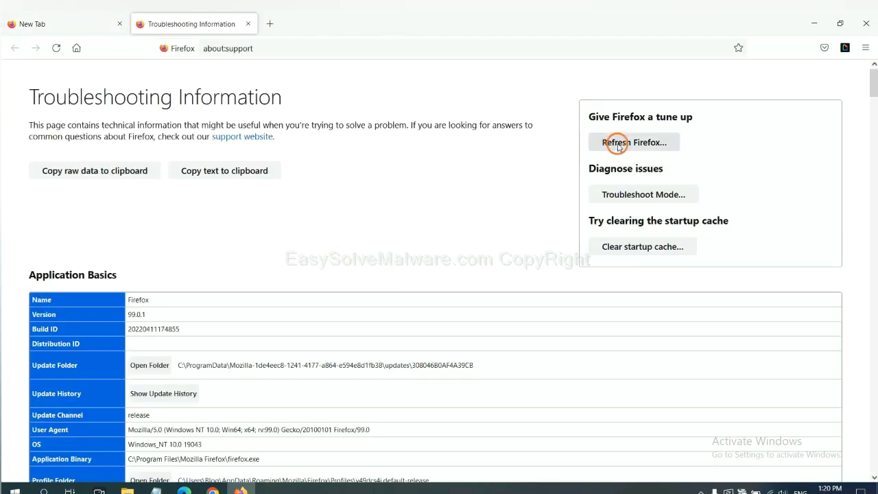
left_click(634, 141)
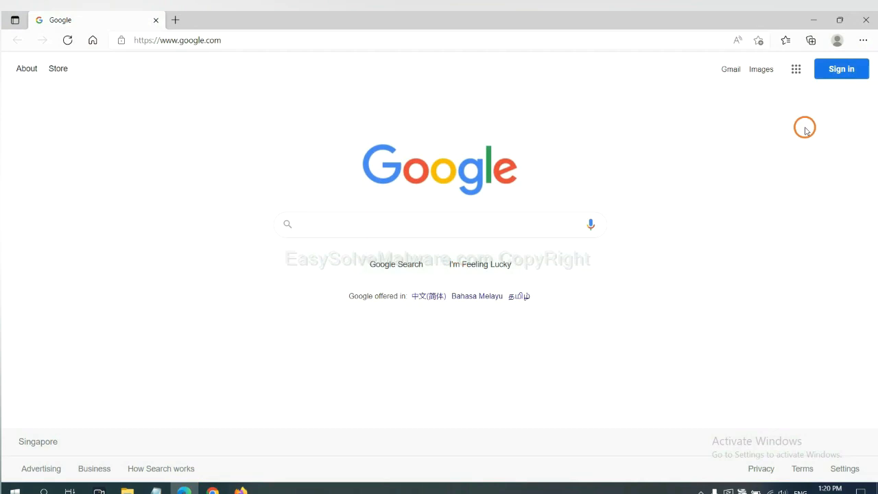
Step: Search Edge settings for 'reset' and choose Restore settings to their default values
left_click(863, 40)
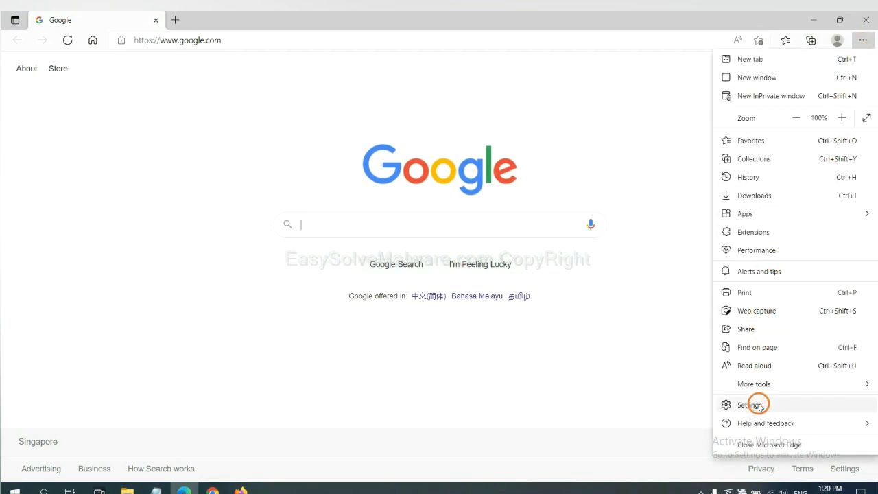
left_click(749, 405)
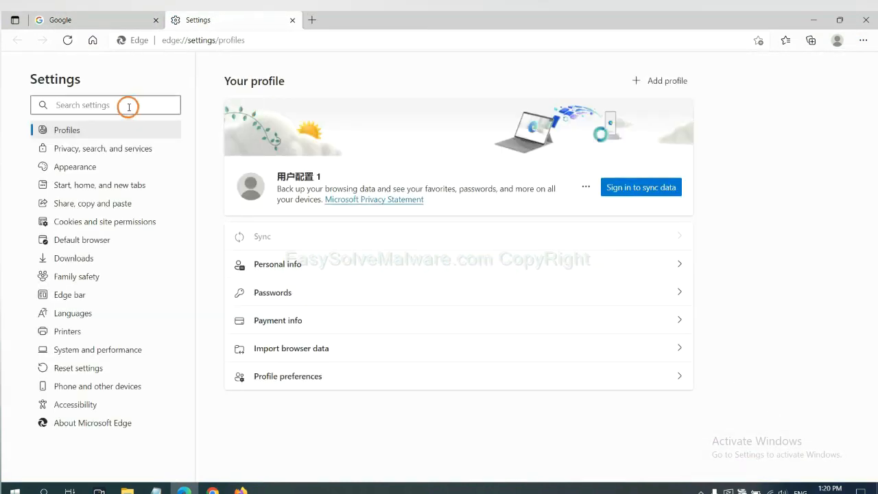
type("reset")
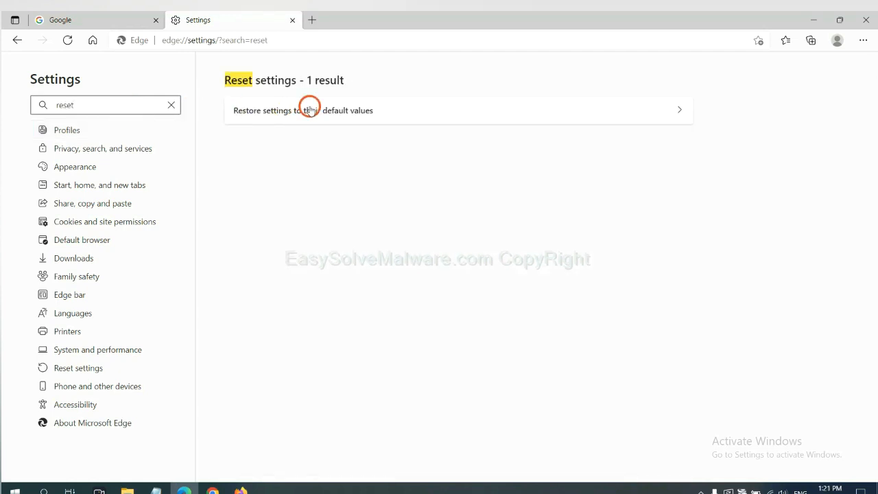
left_click(302, 110)
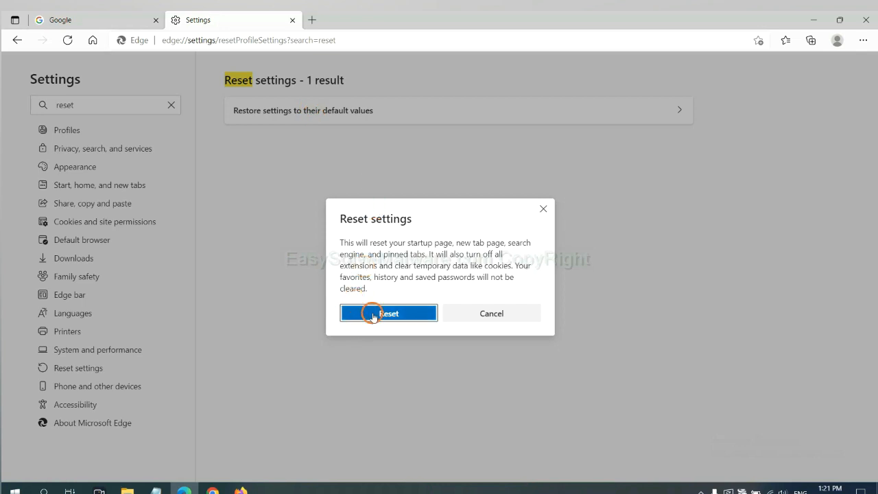